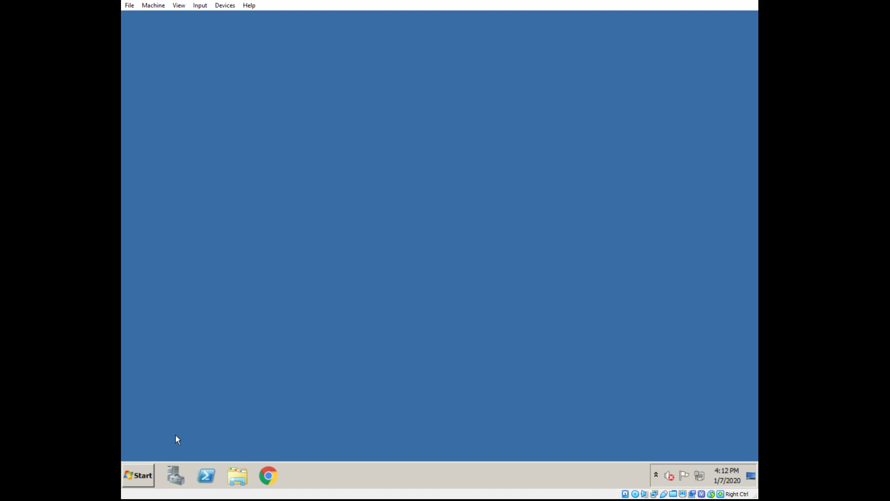
# Step: Launch Active Directory Users and Computers from the Windows Start menu
pyautogui.click(137, 475)
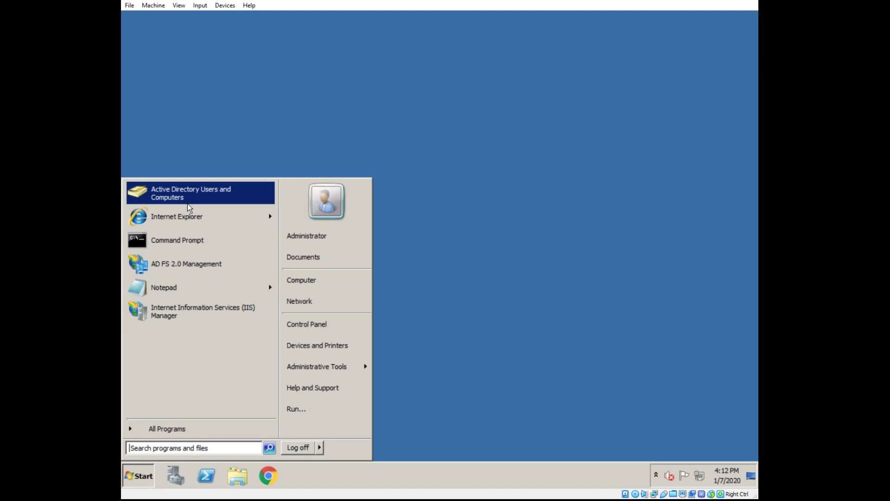
pyautogui.click(191, 193)
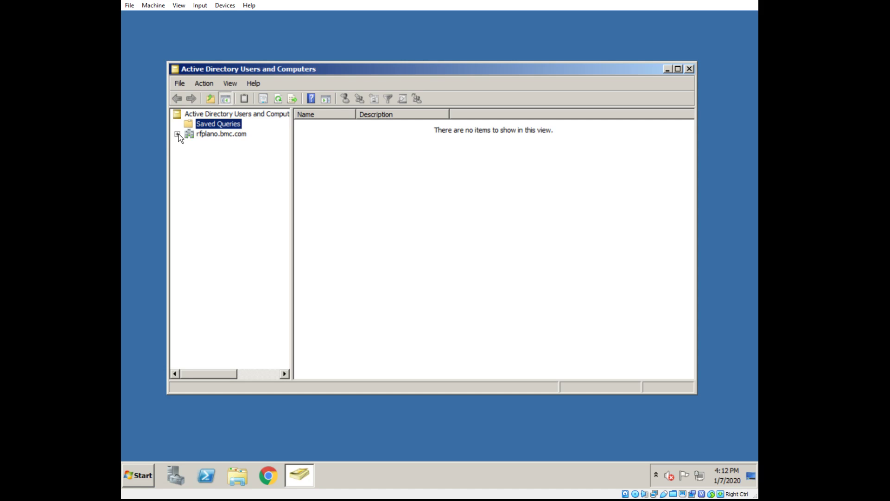
# Step: Expand rfplano.bmc.com and Rightstar Employees, then browse the California, Texas and DC users
pyautogui.click(178, 134)
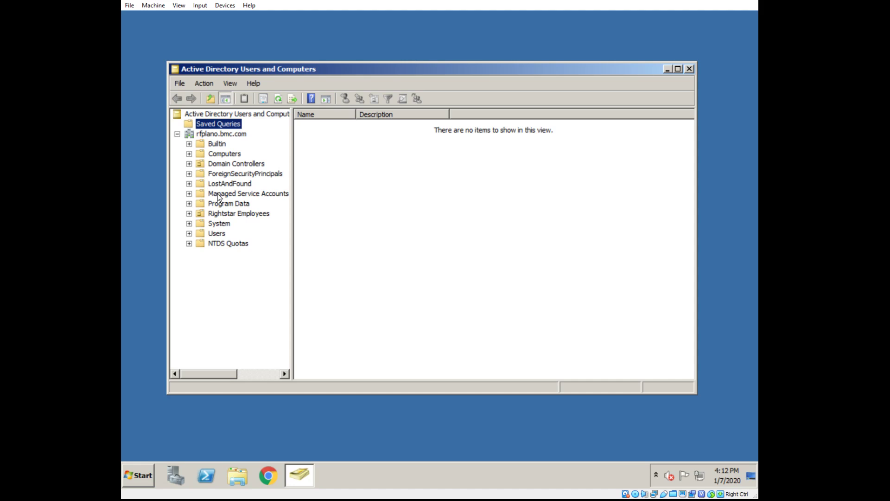
pyautogui.click(238, 213)
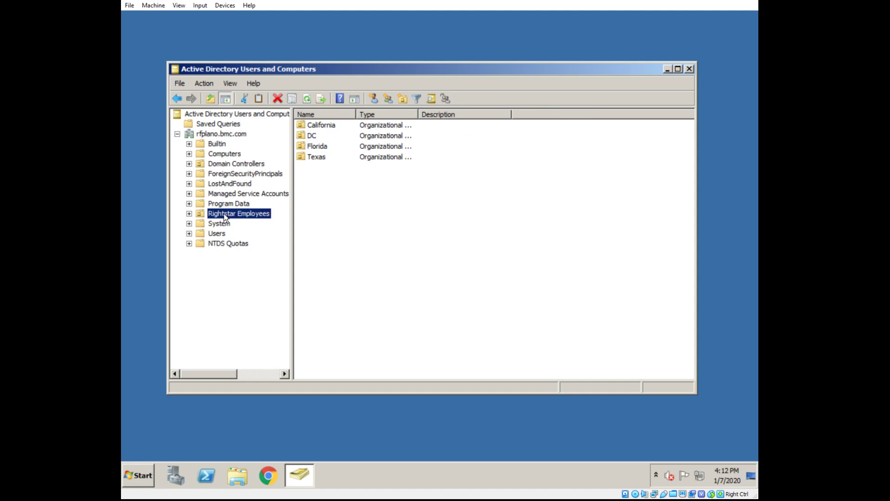
pyautogui.click(189, 213)
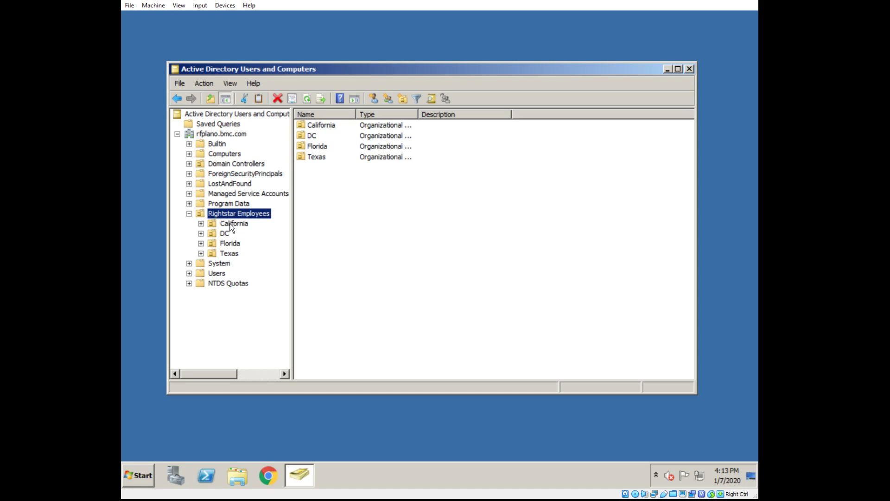
pyautogui.click(234, 222)
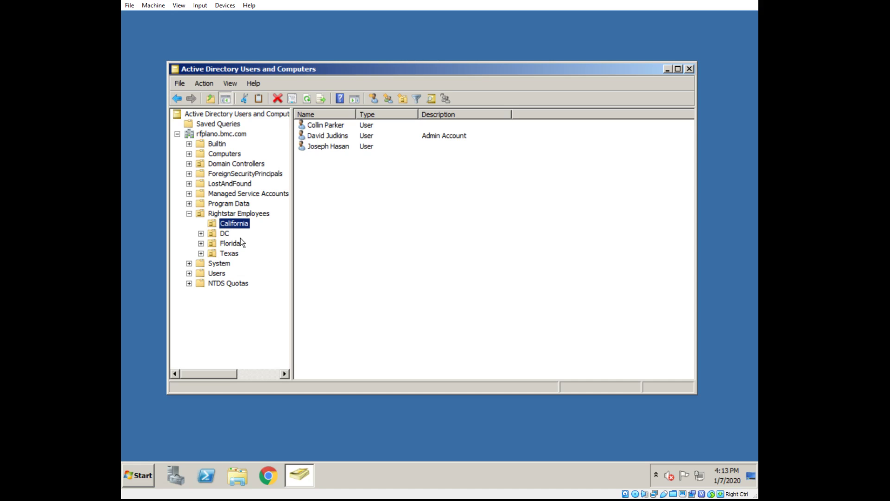
pyautogui.moveTo(323, 116)
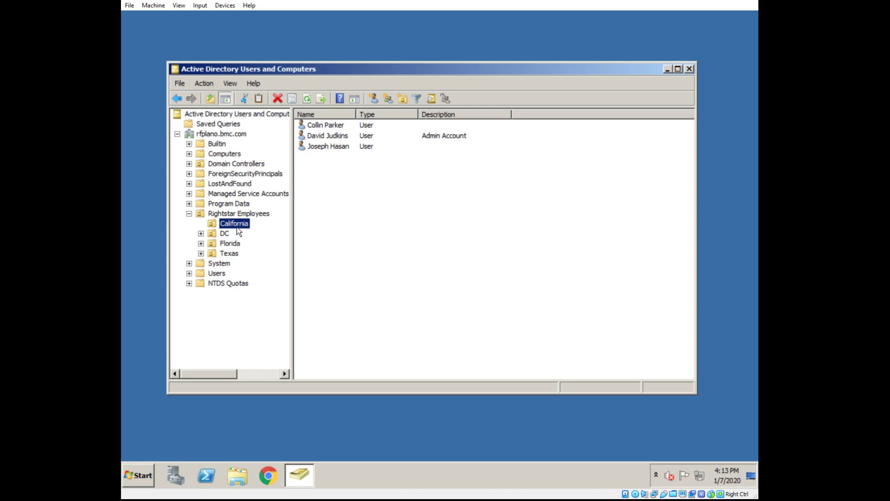
pyautogui.click(229, 253)
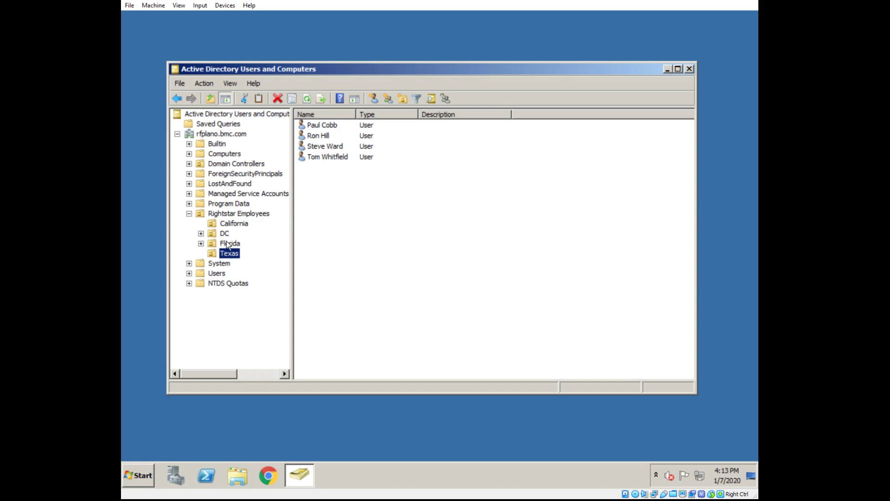
pyautogui.click(225, 233)
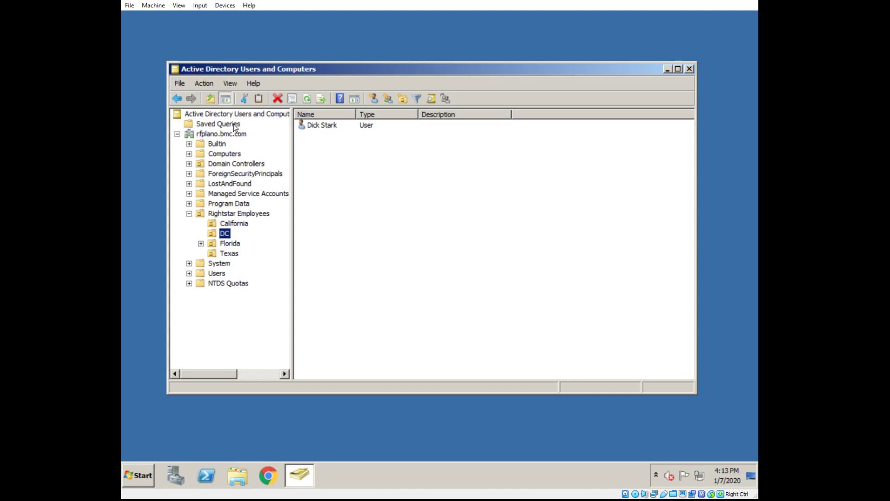
# Step: Create a new saved query named 'SF Users' and bring up Define Query
pyautogui.rightClick(218, 124)
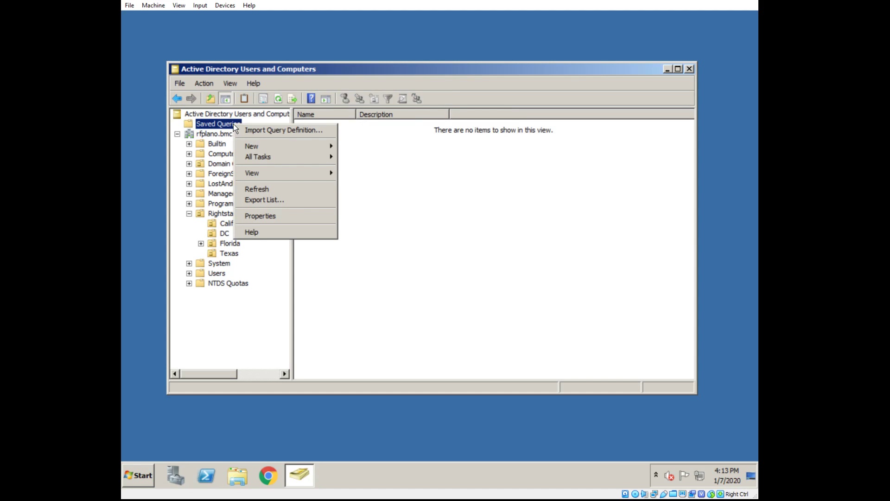
pyautogui.moveTo(251, 146)
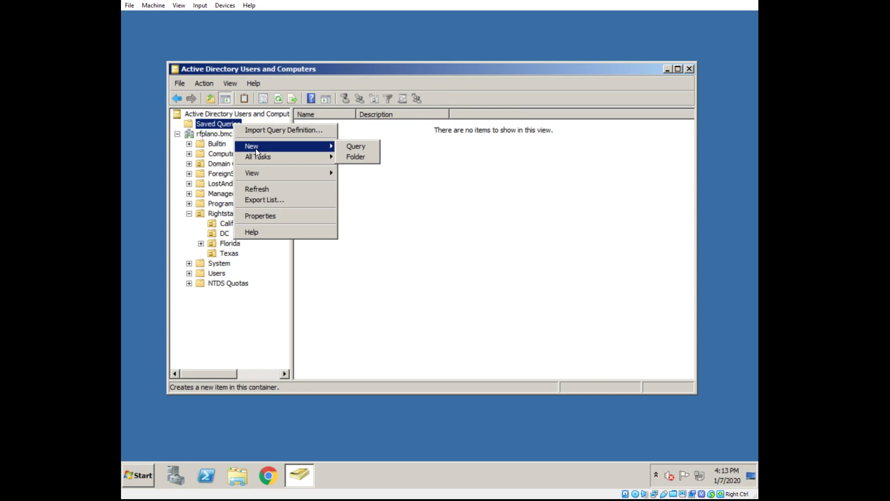
pyautogui.click(355, 146)
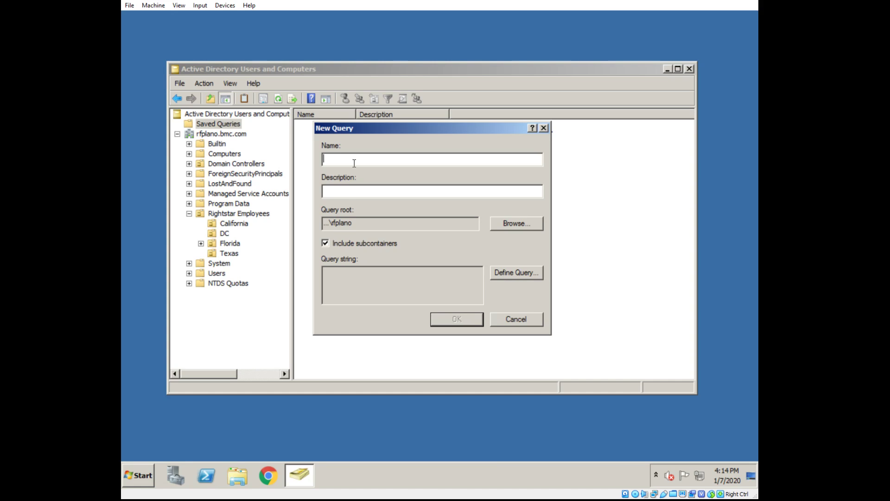
pyautogui.write('SF User')
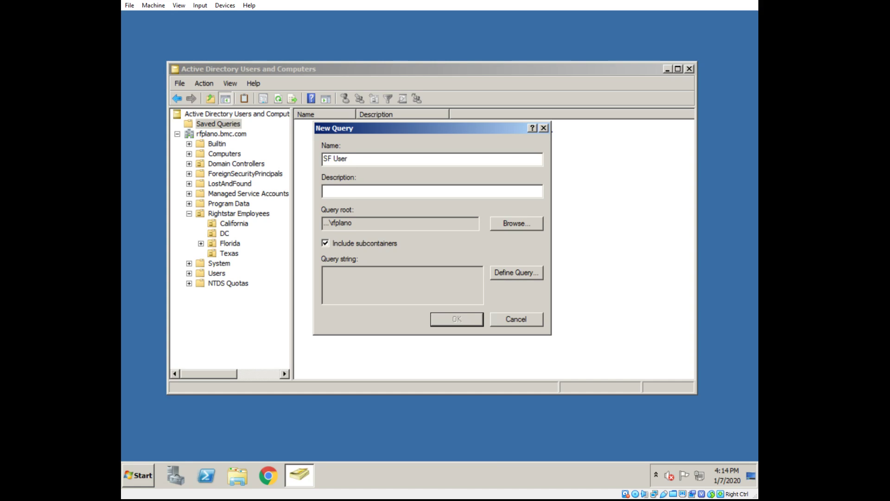
pyautogui.write('s')
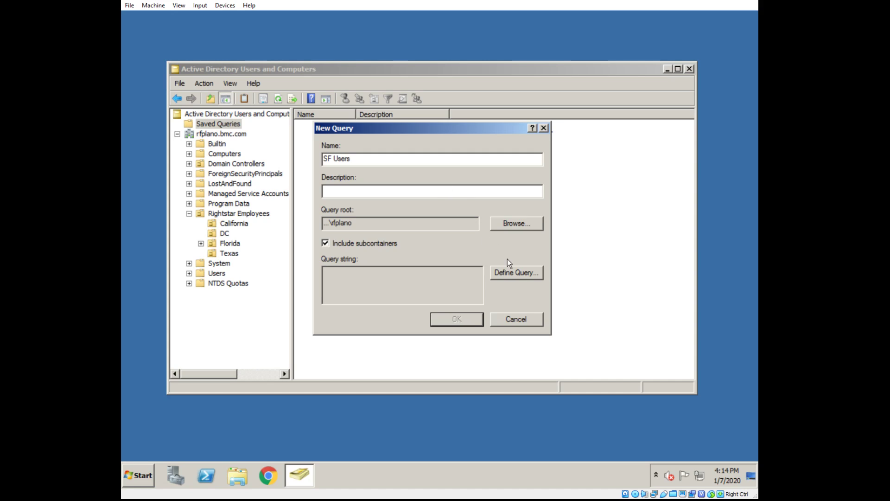
pyautogui.moveTo(516, 278)
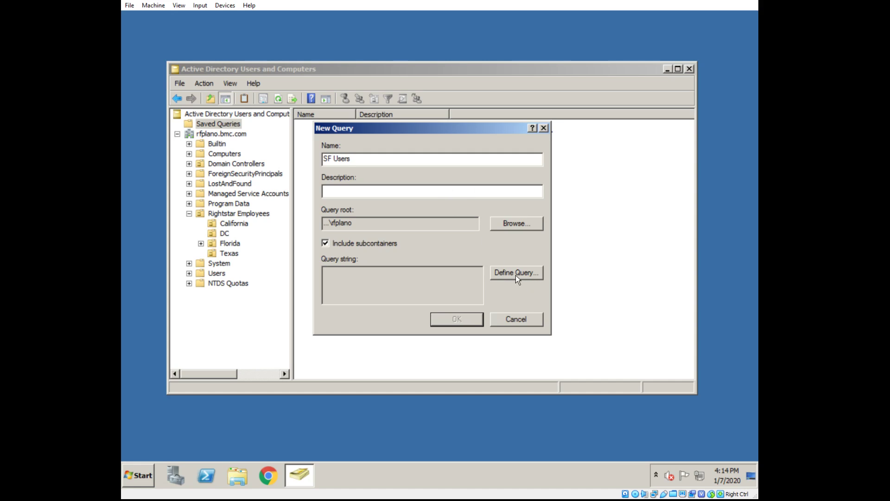
pyautogui.moveTo(509, 278)
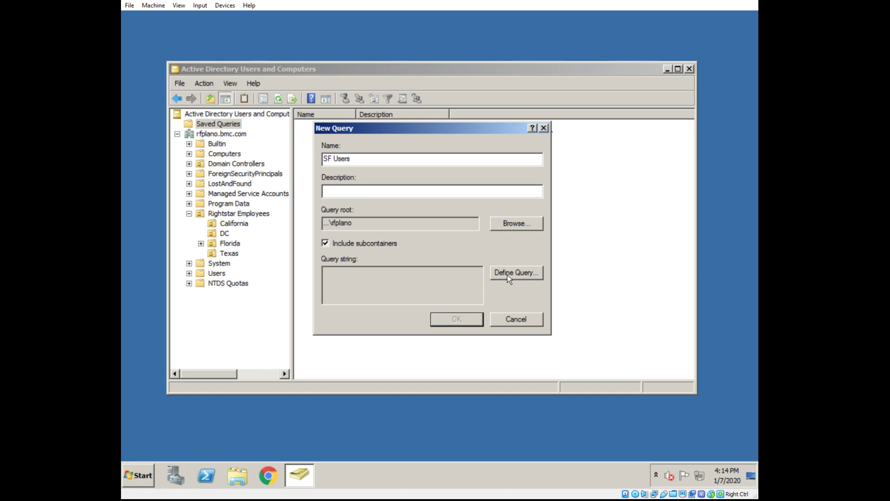
pyautogui.click(515, 273)
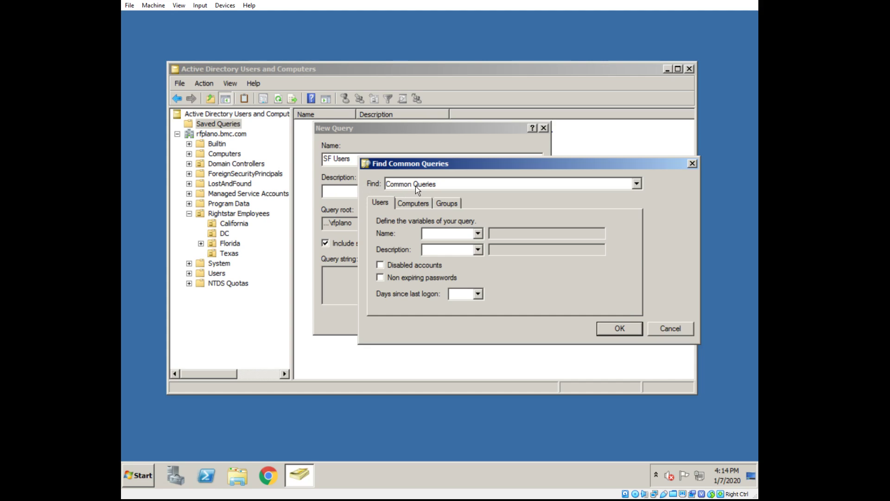
# Step: Set the query to Custom Search with Advanced LDAP text (objectCategory=user)
pyautogui.click(636, 184)
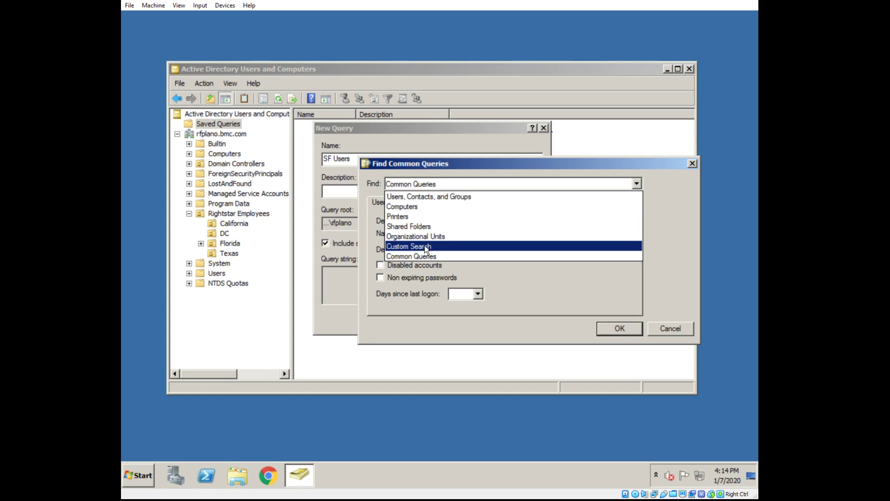
pyautogui.click(408, 246)
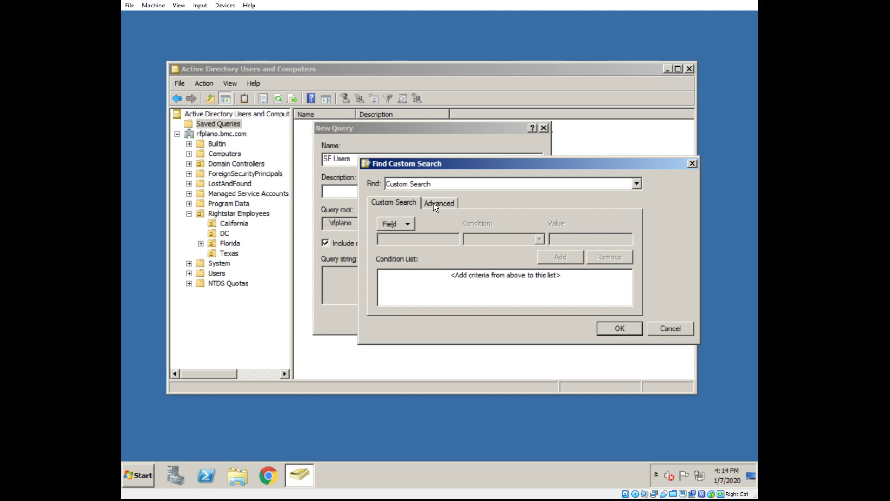
pyautogui.click(438, 203)
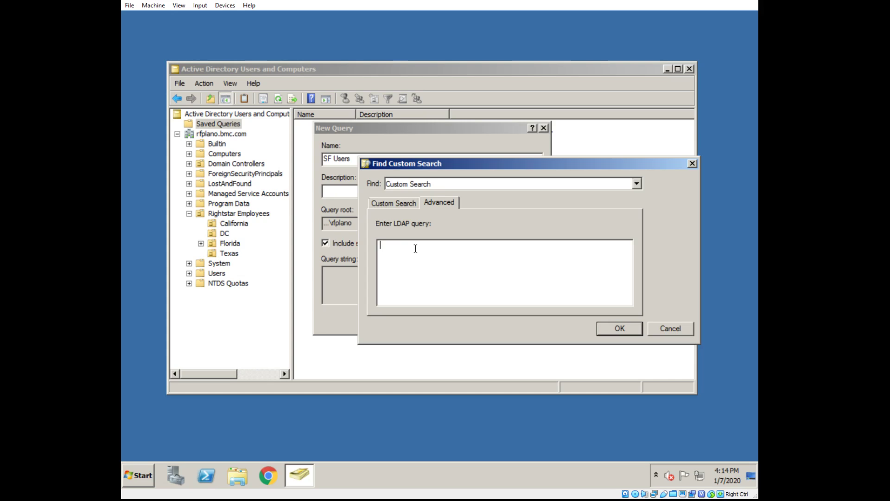
pyautogui.write('(')
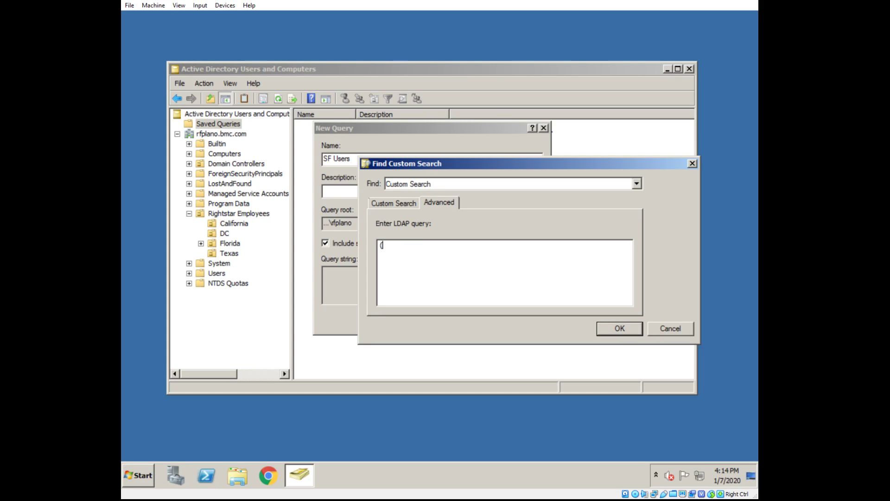
pyautogui.write('objectCate')
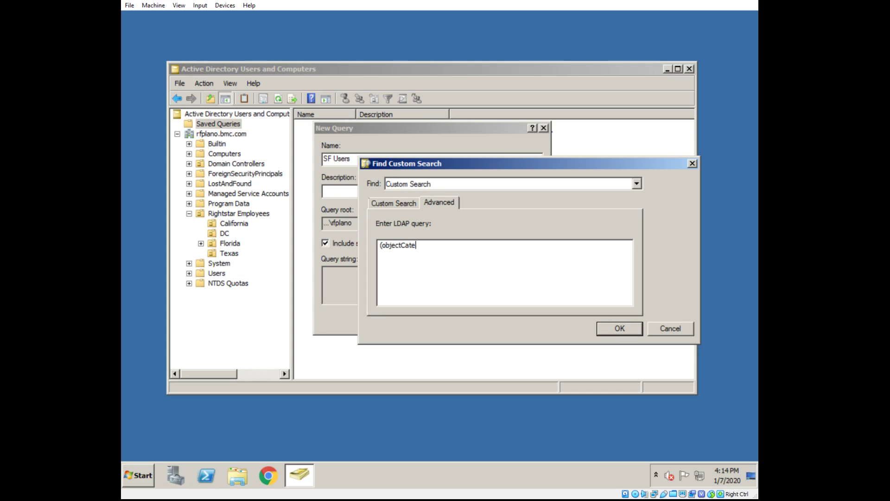
pyautogui.write('gory=user')
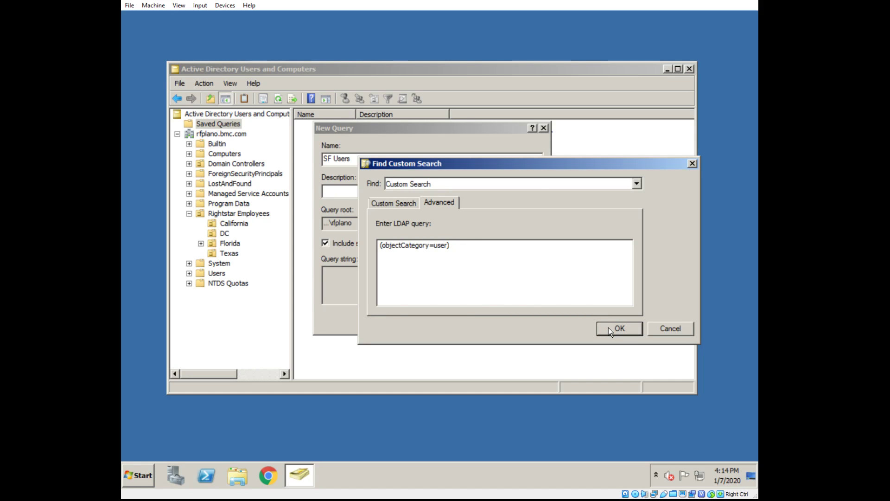
# Step: Save the SF Users query and bring up its context menu
pyautogui.click(618, 328)
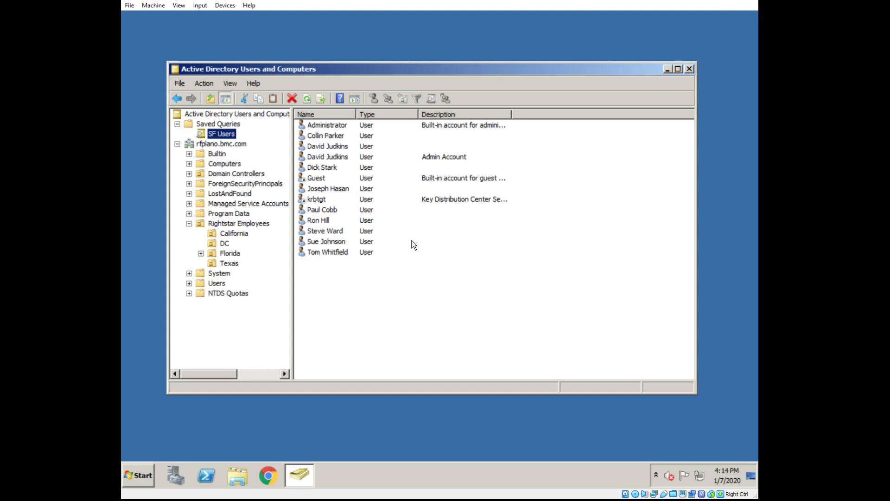
pyautogui.moveTo(338, 127)
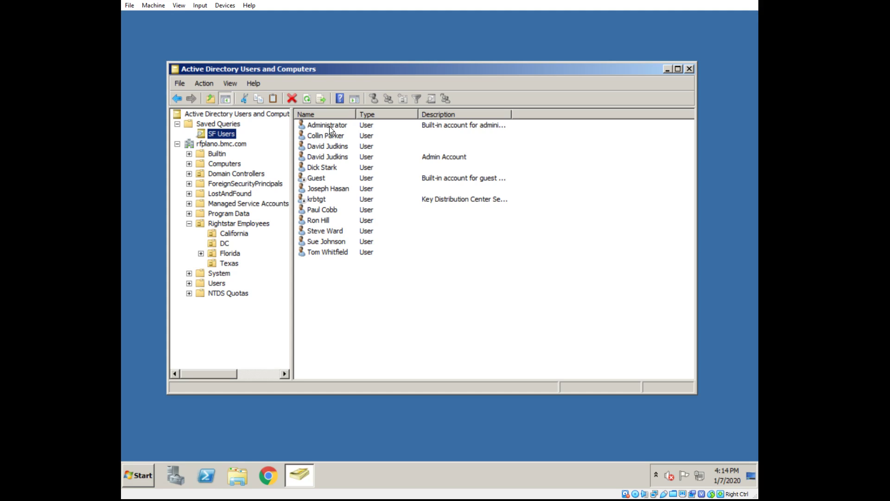
pyautogui.moveTo(370, 129)
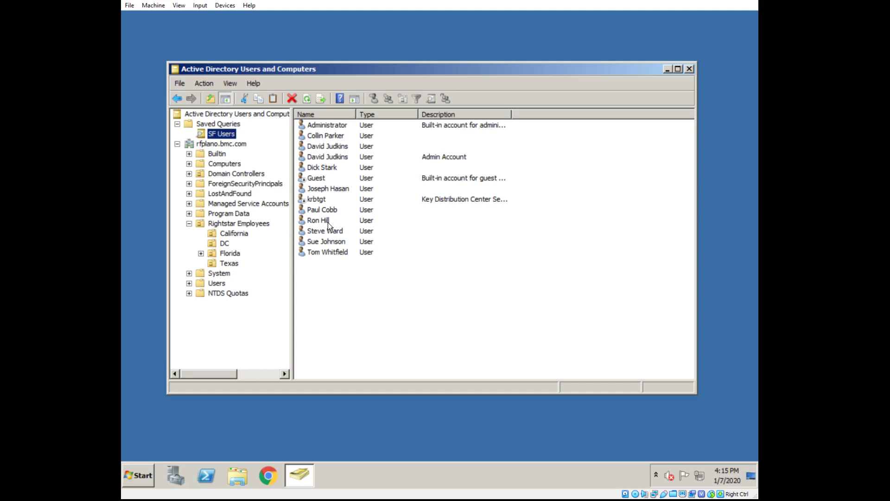
pyautogui.moveTo(318, 271)
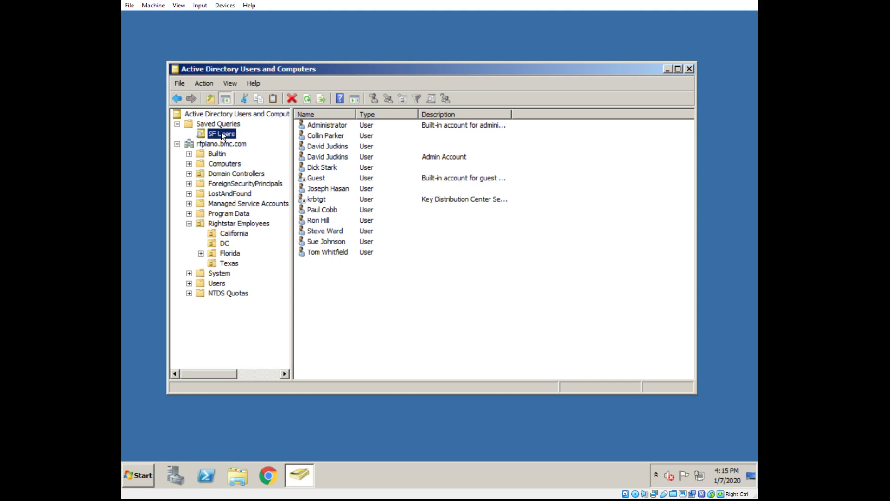
pyautogui.rightClick(221, 133)
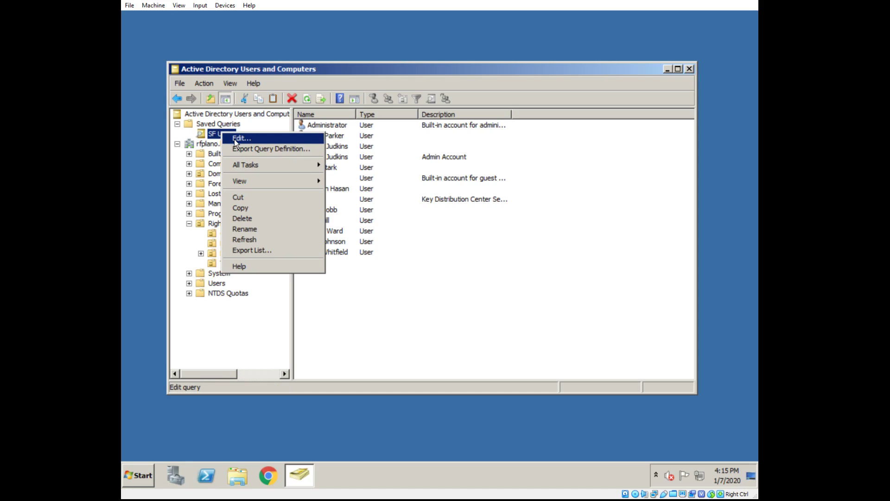
pyautogui.moveTo(238, 142)
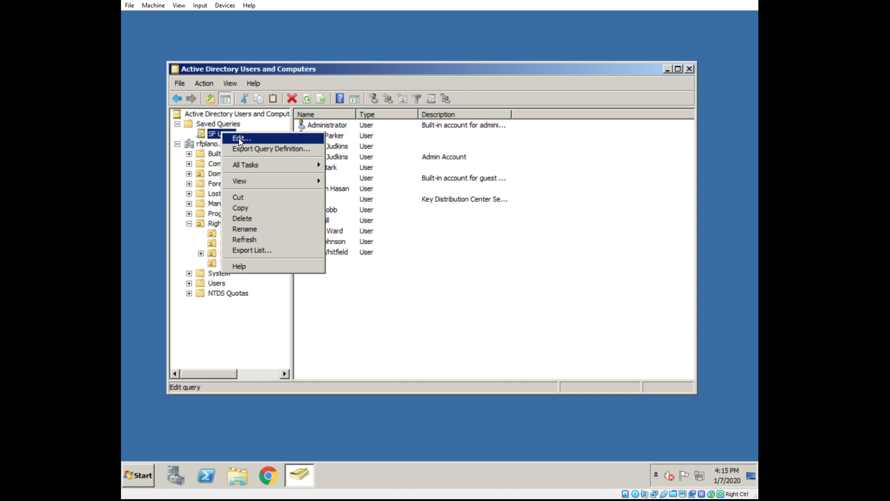
# Step: Edit SF Users and append (mail=*) to the LDAP query
pyautogui.click(241, 138)
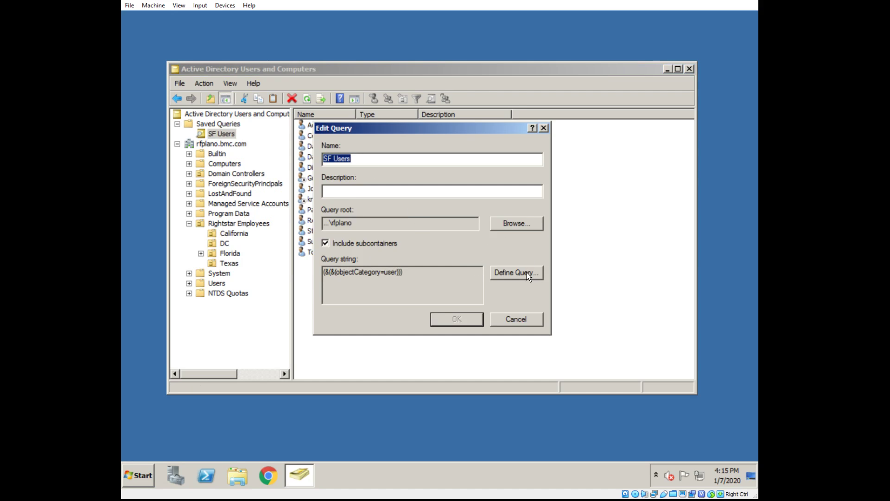
pyautogui.click(515, 272)
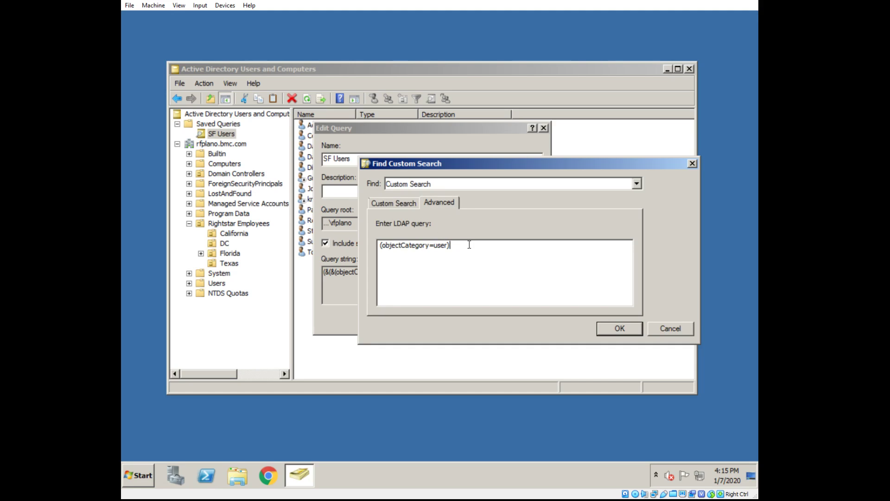
pyautogui.write('()')
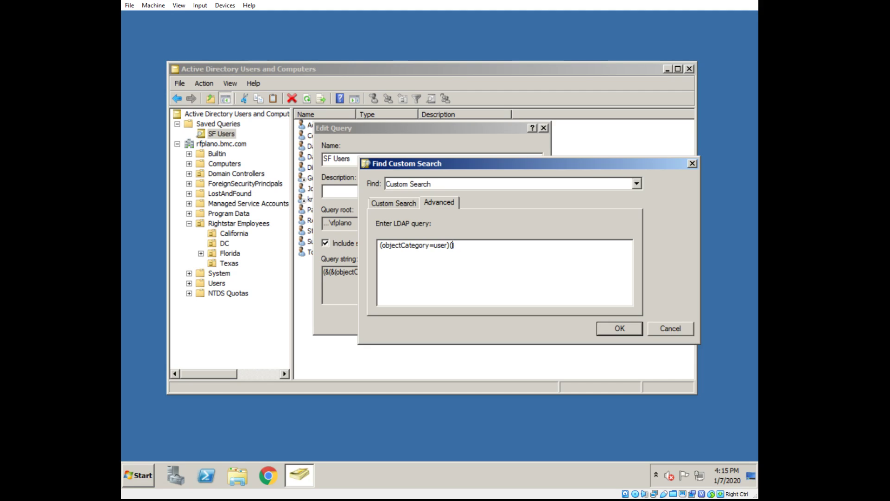
pyautogui.write('(mail=')
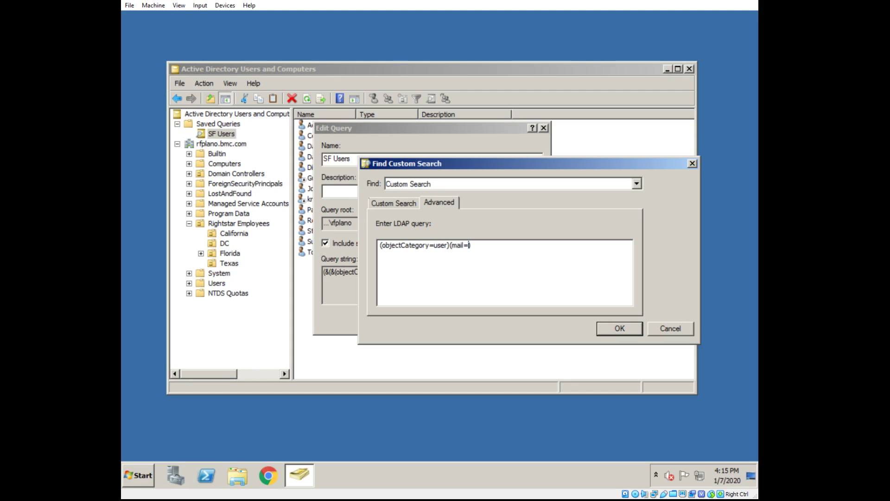
pyautogui.write('*')
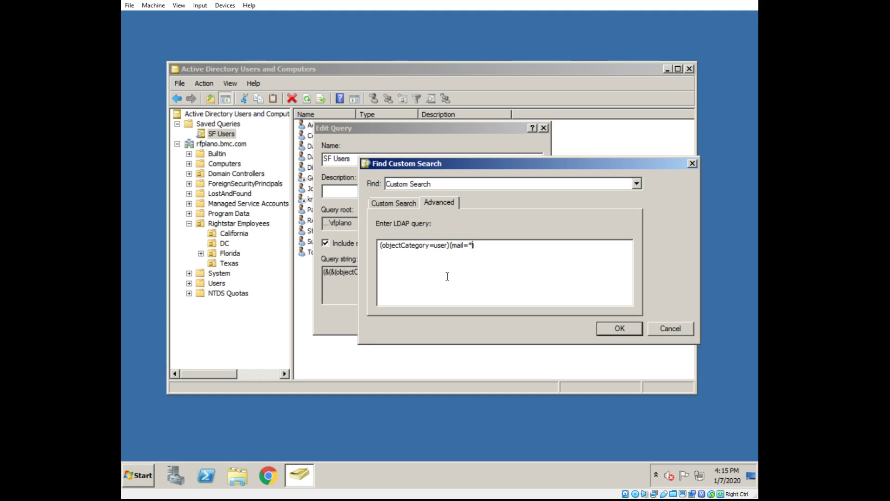
pyautogui.moveTo(619, 329)
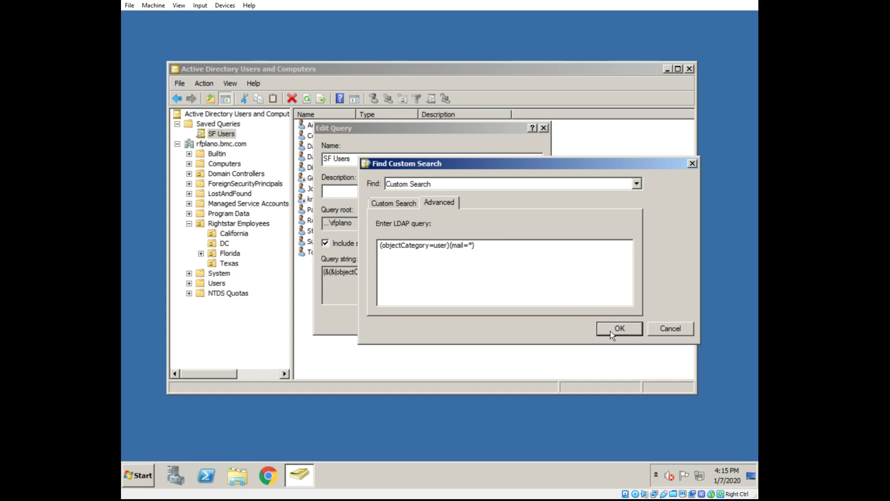
# Step: Confirm the email-requiring query so SF Users lists ten accounts
pyautogui.click(618, 328)
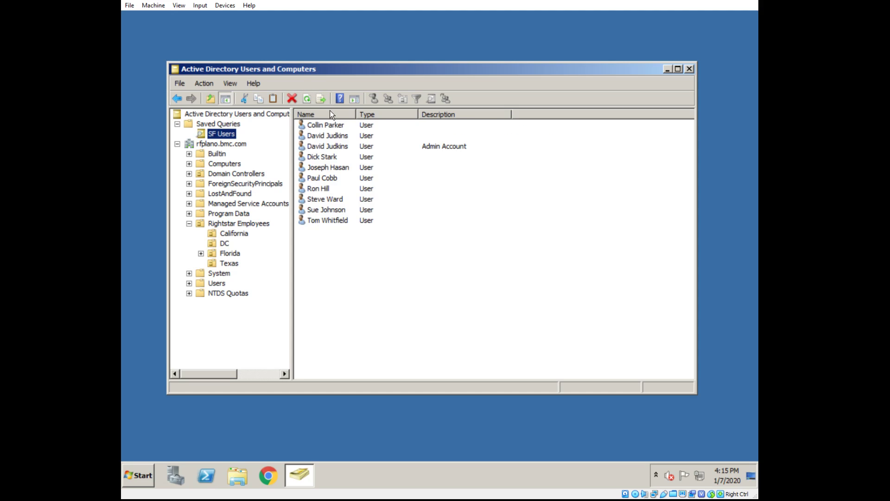
pyautogui.moveTo(331, 118)
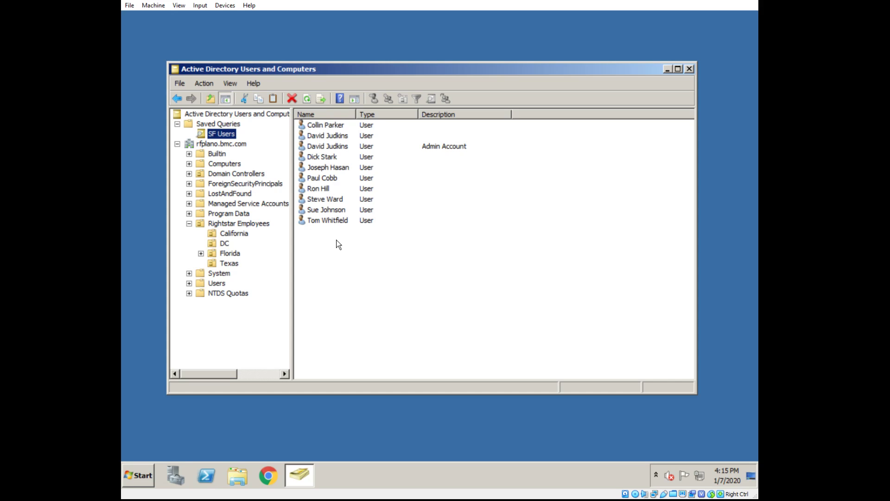
pyautogui.moveTo(340, 141)
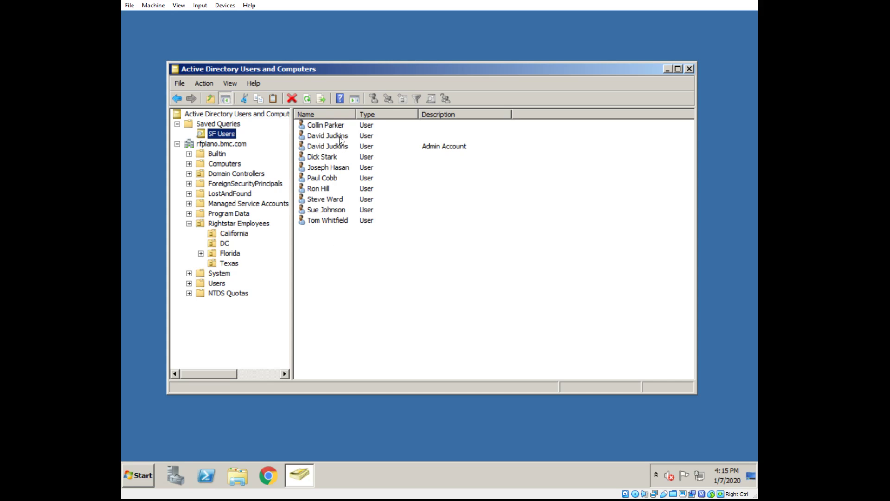
pyautogui.moveTo(328, 152)
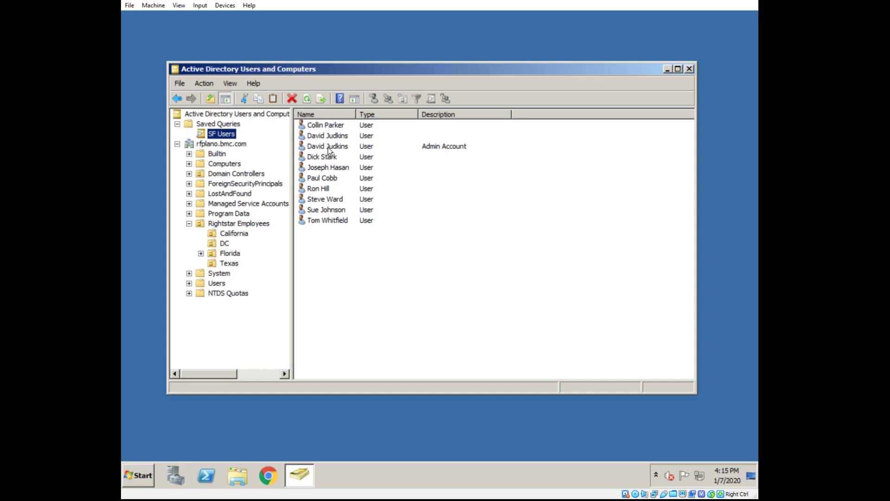
pyautogui.moveTo(434, 151)
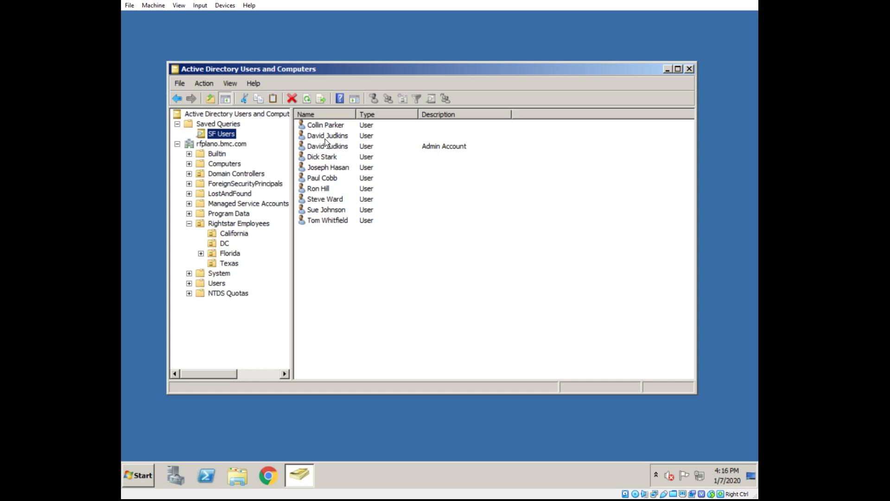
pyautogui.moveTo(421, 150)
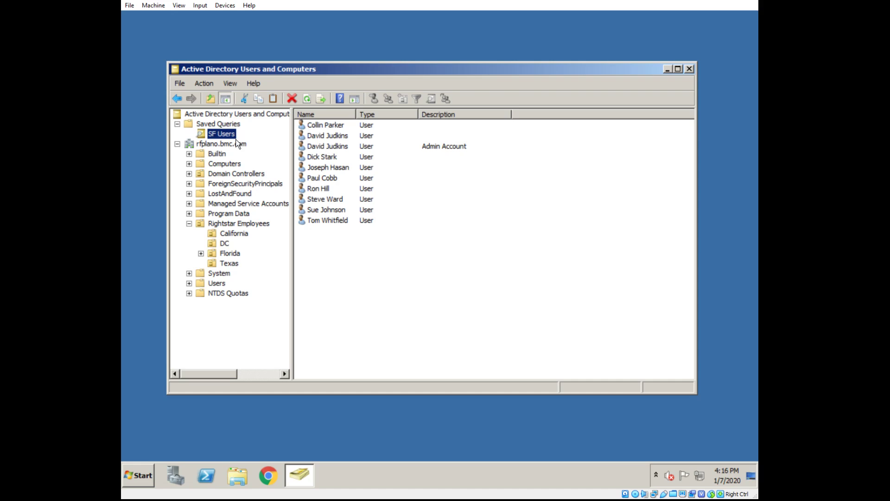
# Step: Edit SF Users and append (!(description=Admin Account)) to the LDAP query
pyautogui.rightClick(221, 133)
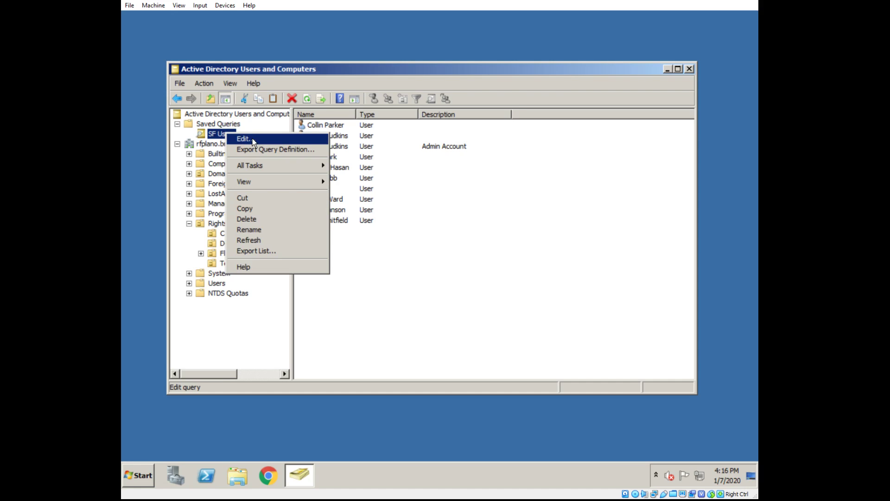
pyautogui.click(243, 139)
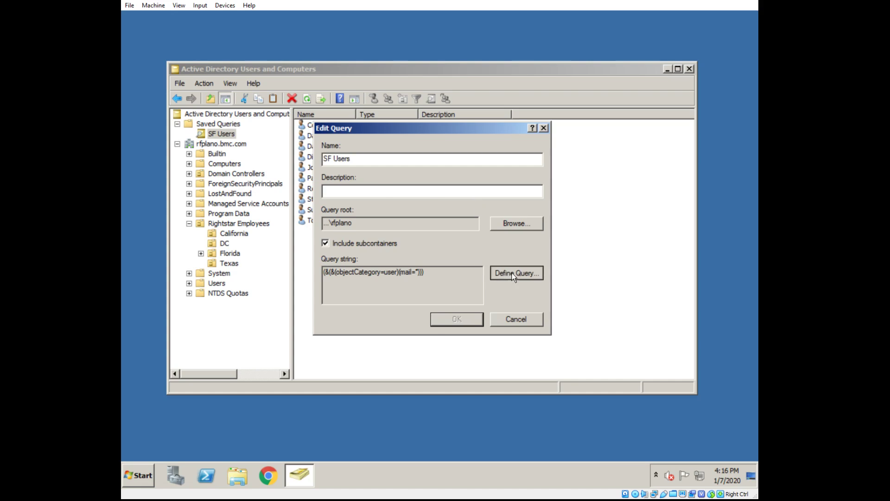
pyautogui.click(515, 273)
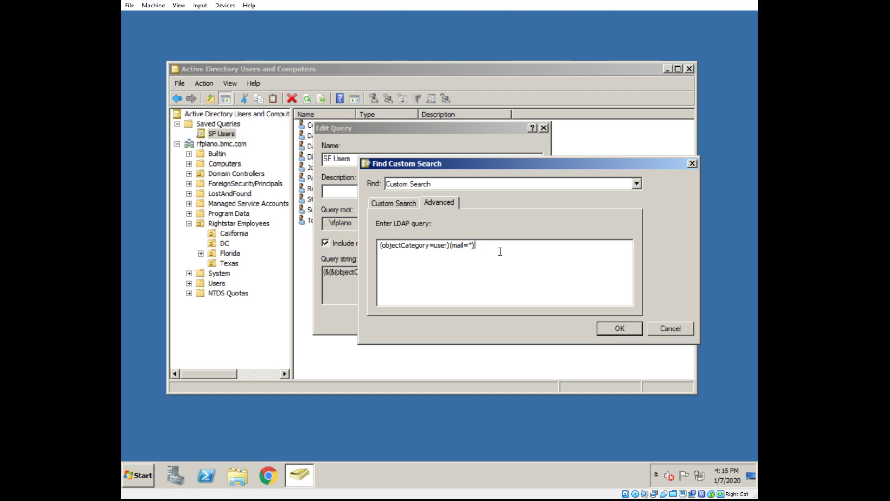
pyautogui.write('()')
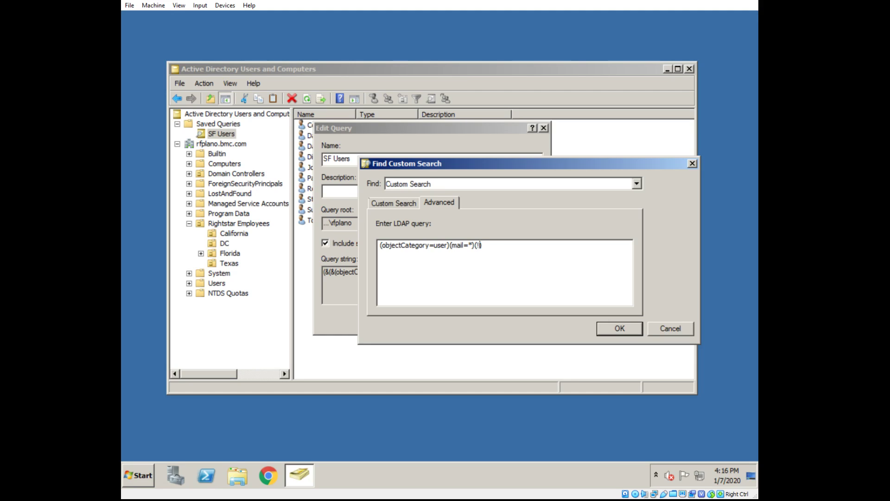
pyautogui.write('!)')
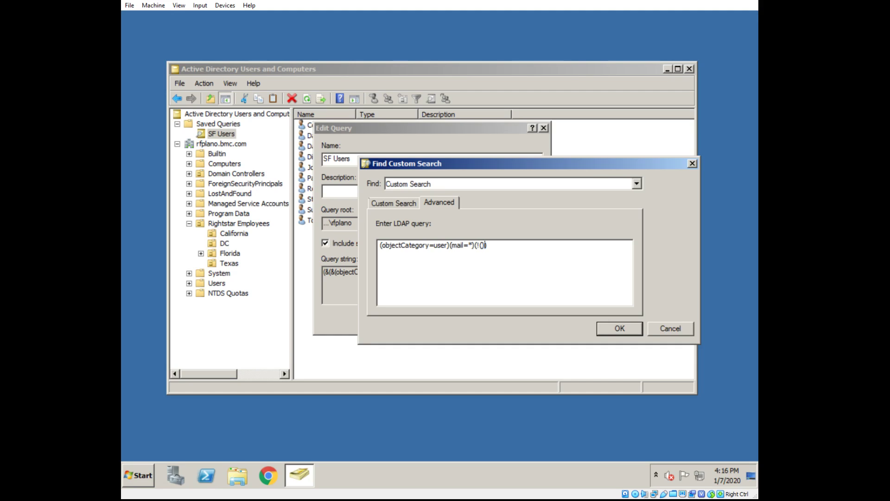
pyautogui.write('del')
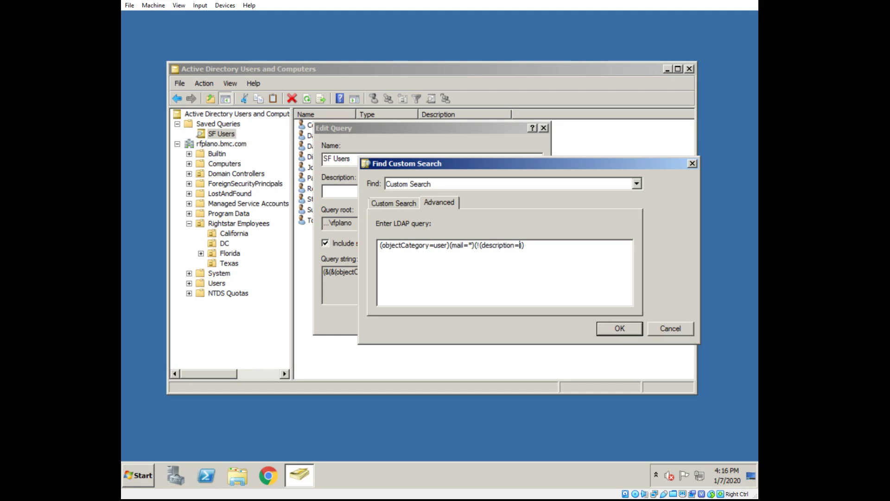
pyautogui.write('Admin Al')
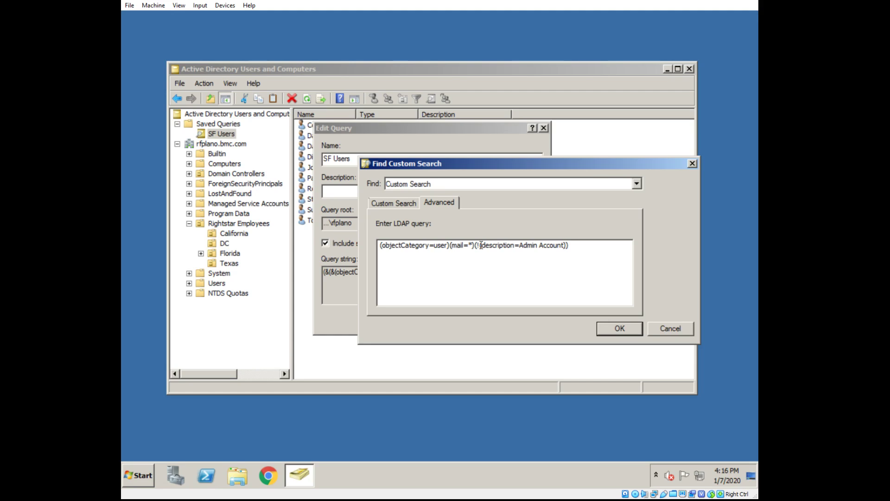
pyautogui.moveTo(481, 245); pyautogui.dragTo(534, 245)
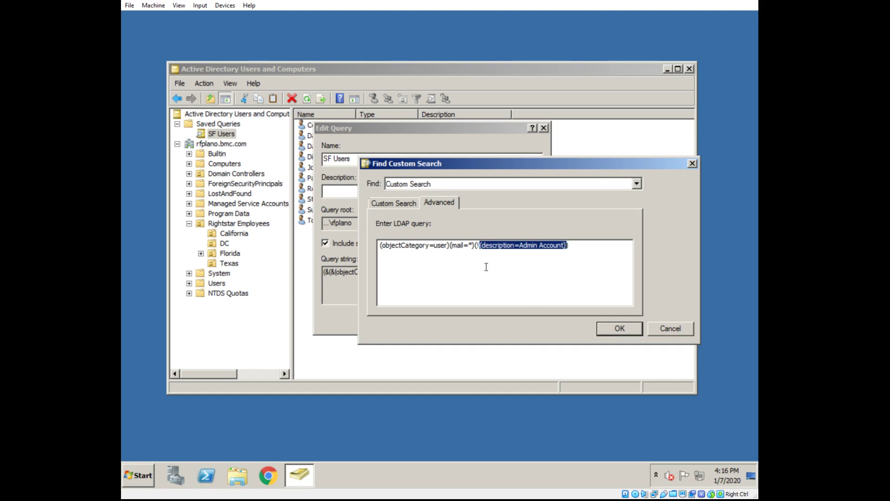
pyautogui.moveTo(483, 251)
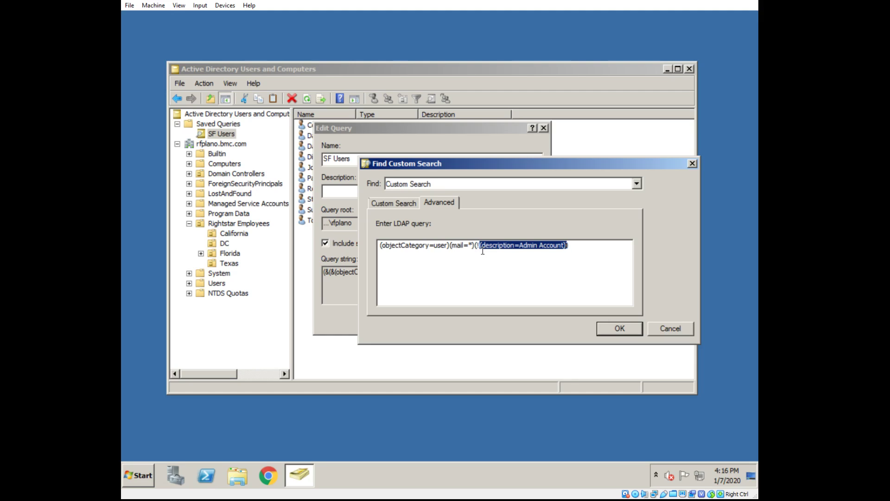
pyautogui.moveTo(447, 248)
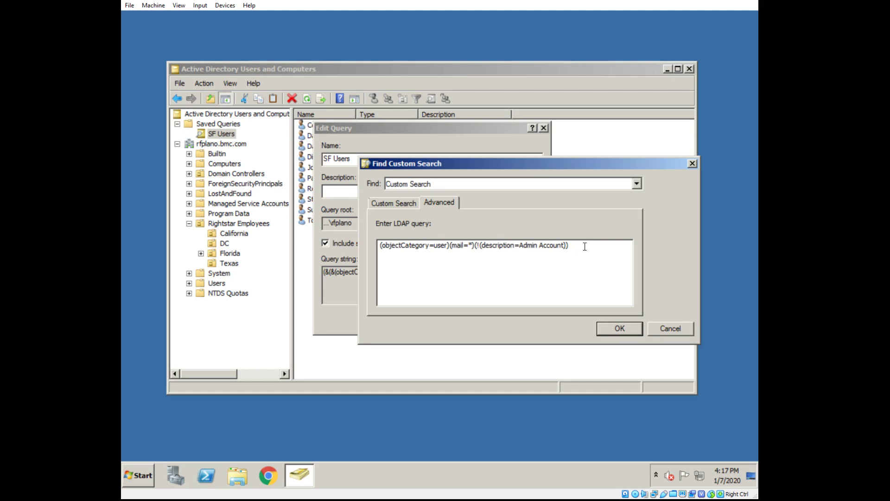
pyautogui.click(619, 328)
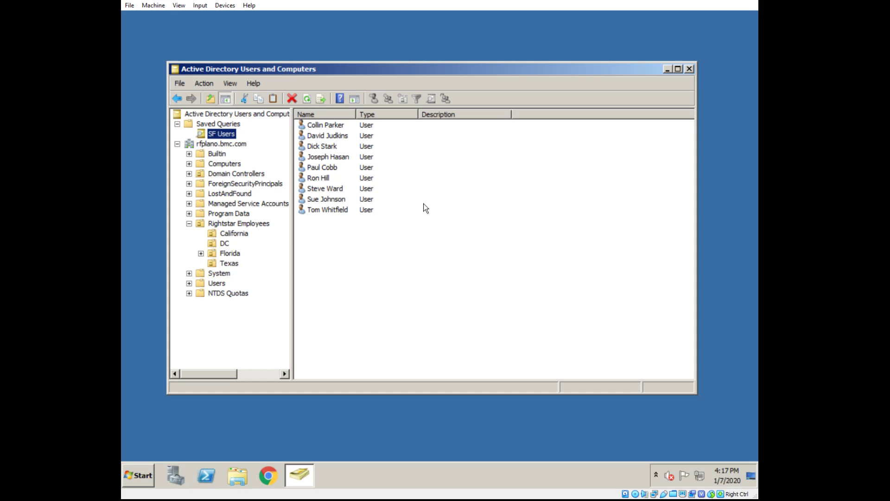
pyautogui.moveTo(327, 124)
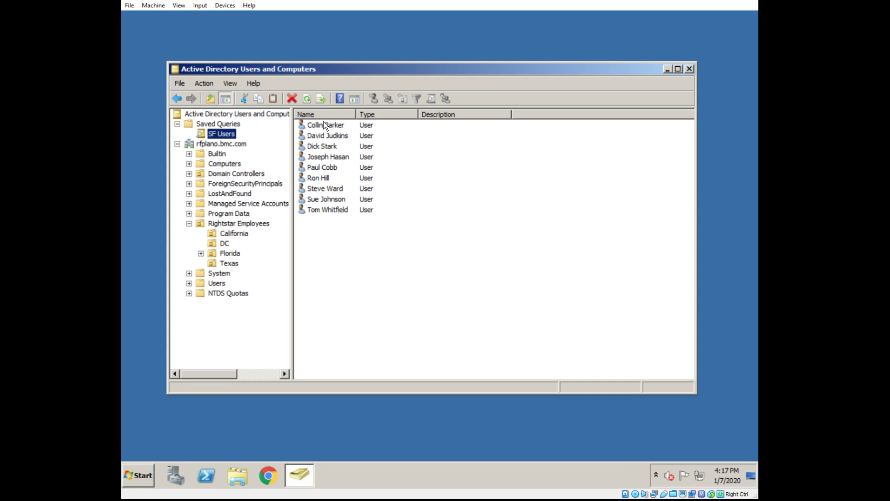
pyautogui.moveTo(331, 240)
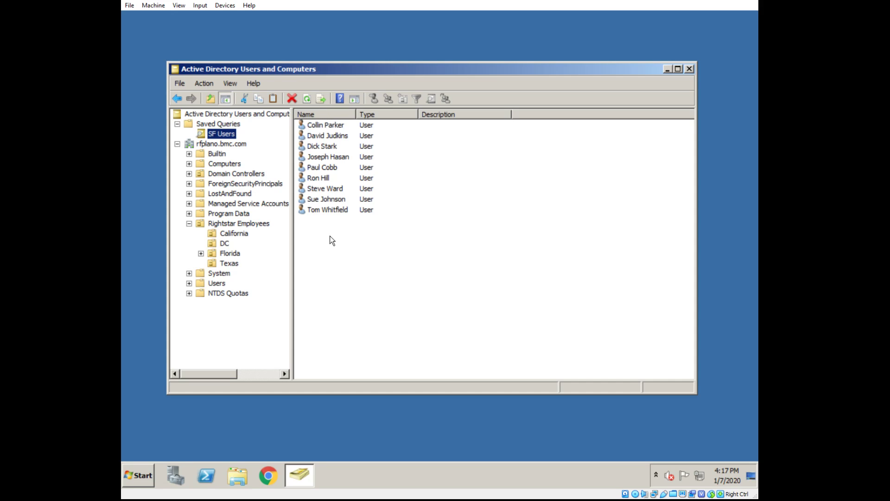